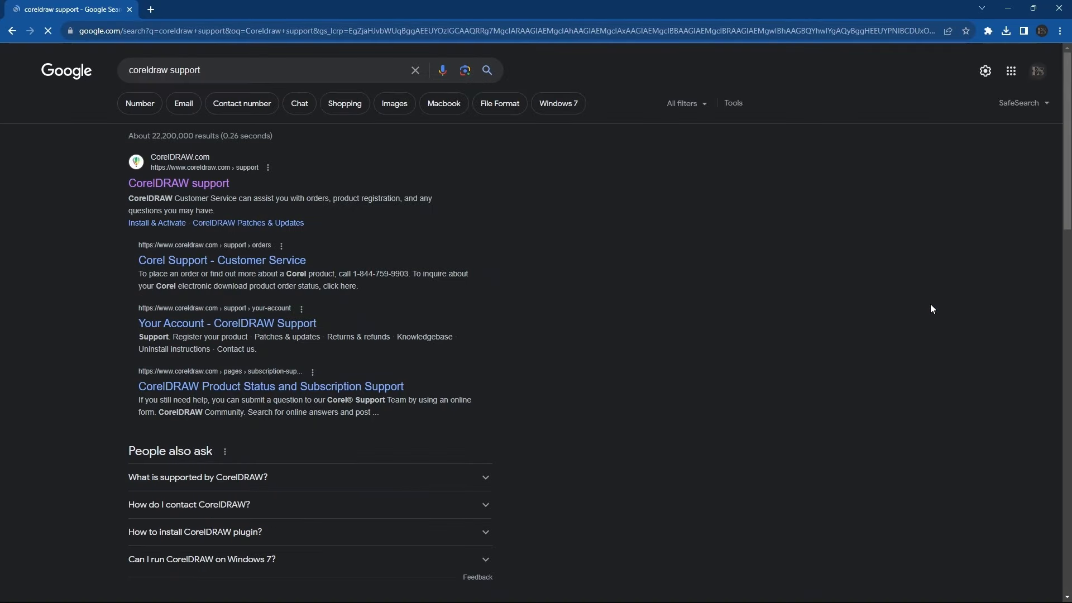
Open the official CorelDRAW support page and choose 'Submit a ticket' under Create Support ticket
click(179, 183)
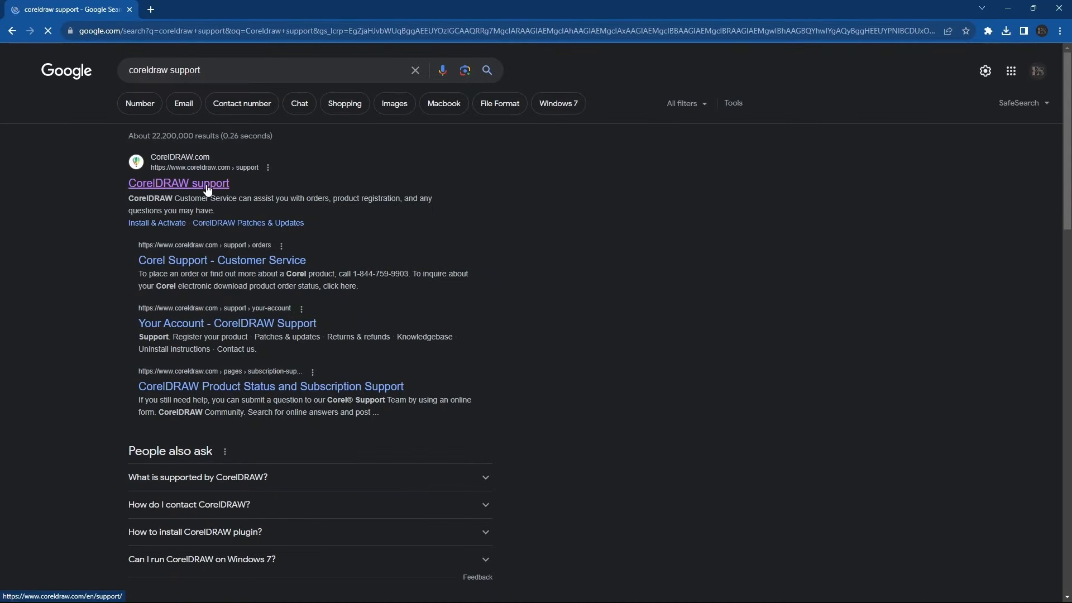
click(179, 183)
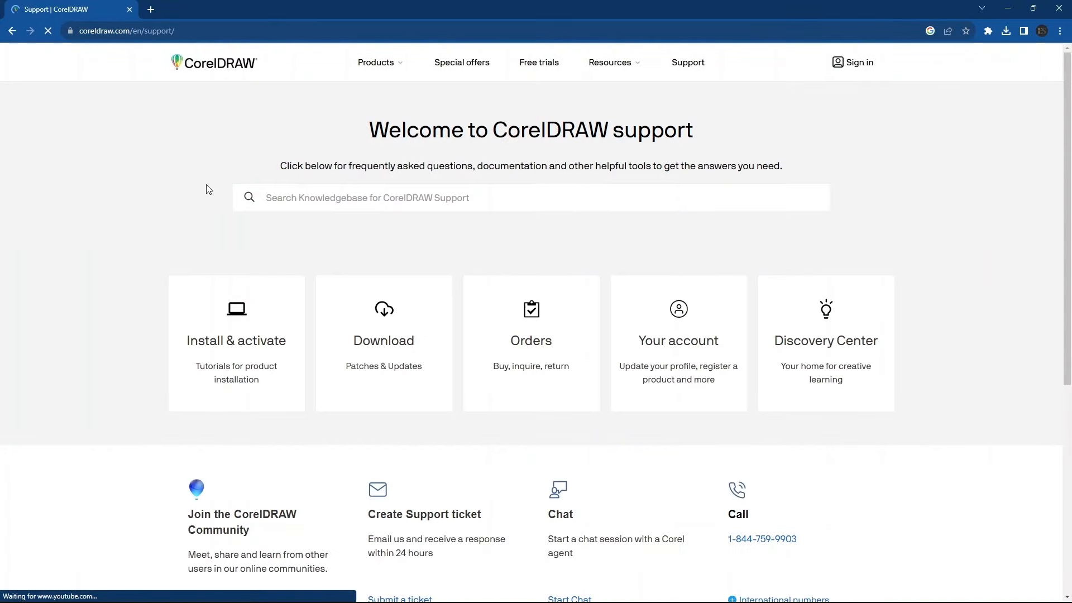
scroll(down, 3)
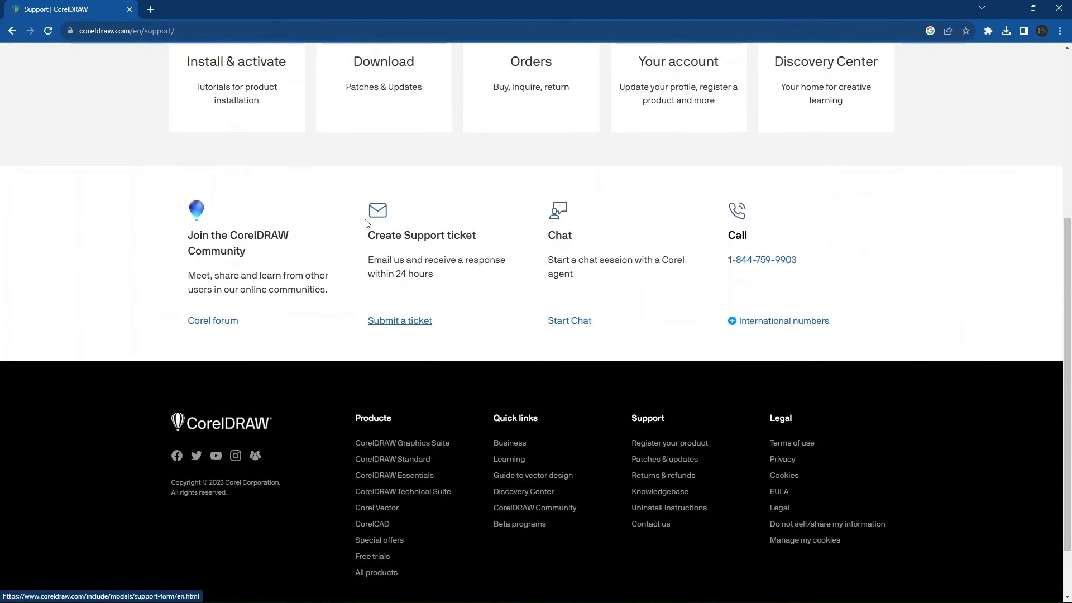
mouse_move(470, 245)
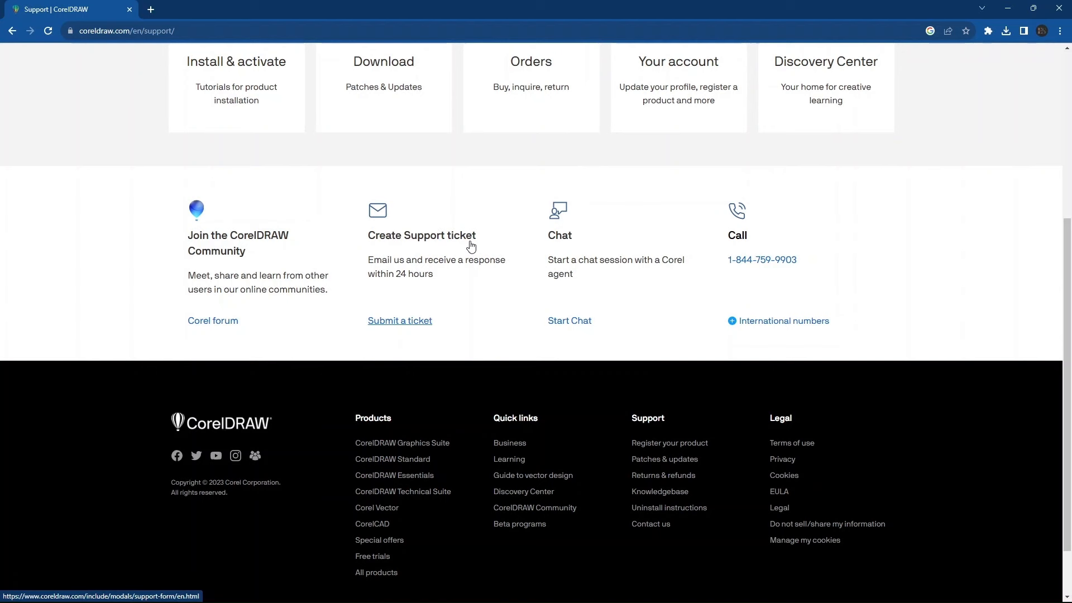
mouse_move(429, 320)
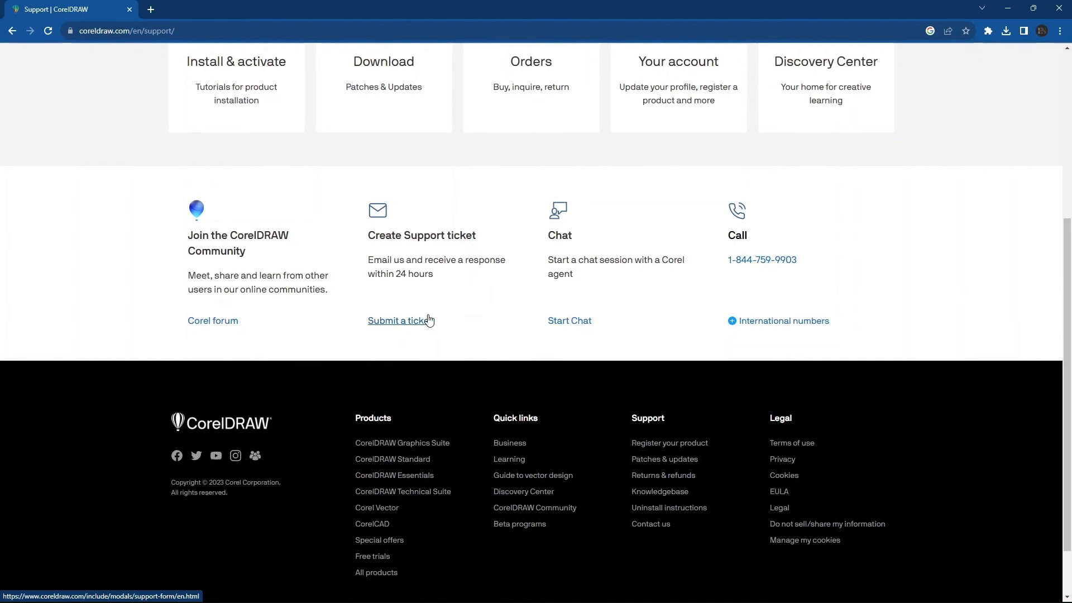
mouse_move(561, 266)
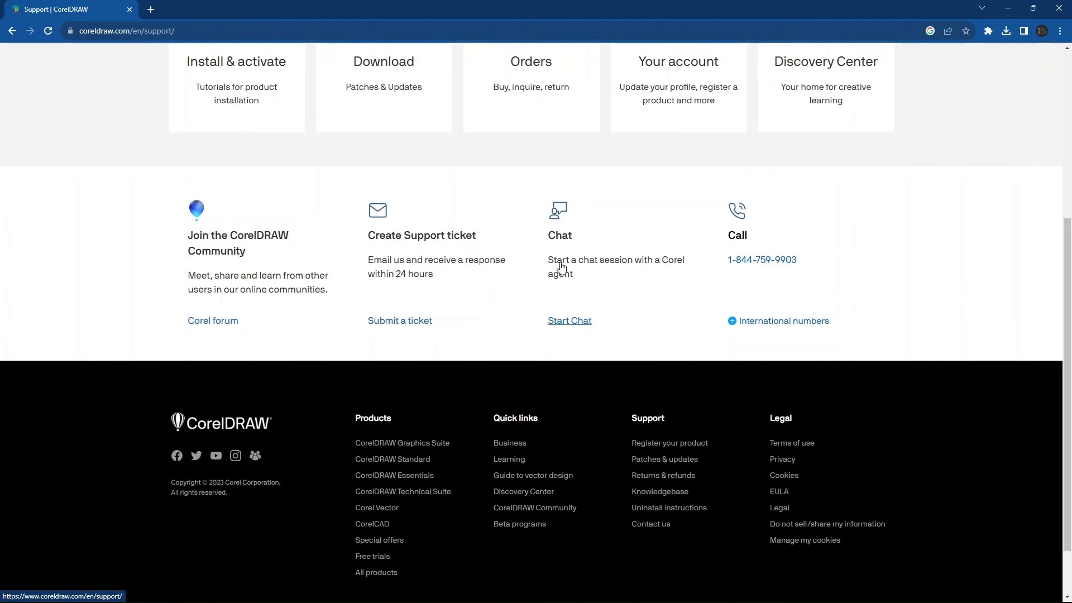
click(400, 321)
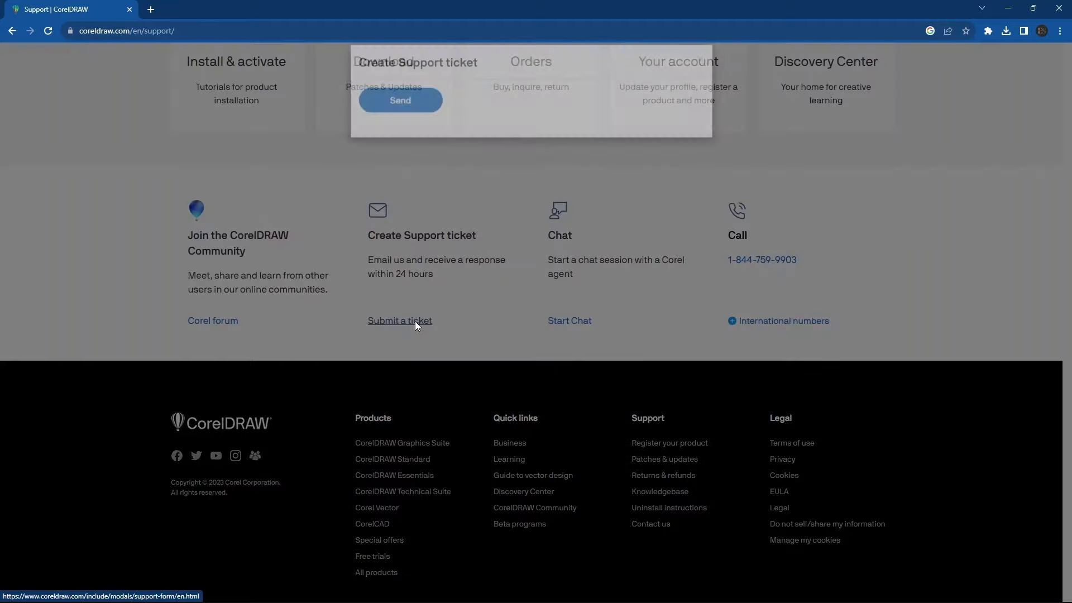
Select CorelDRAW Graphics Suite, Windows 11 64-bit, version 2023 and Customer Service issue type
click(400, 321)
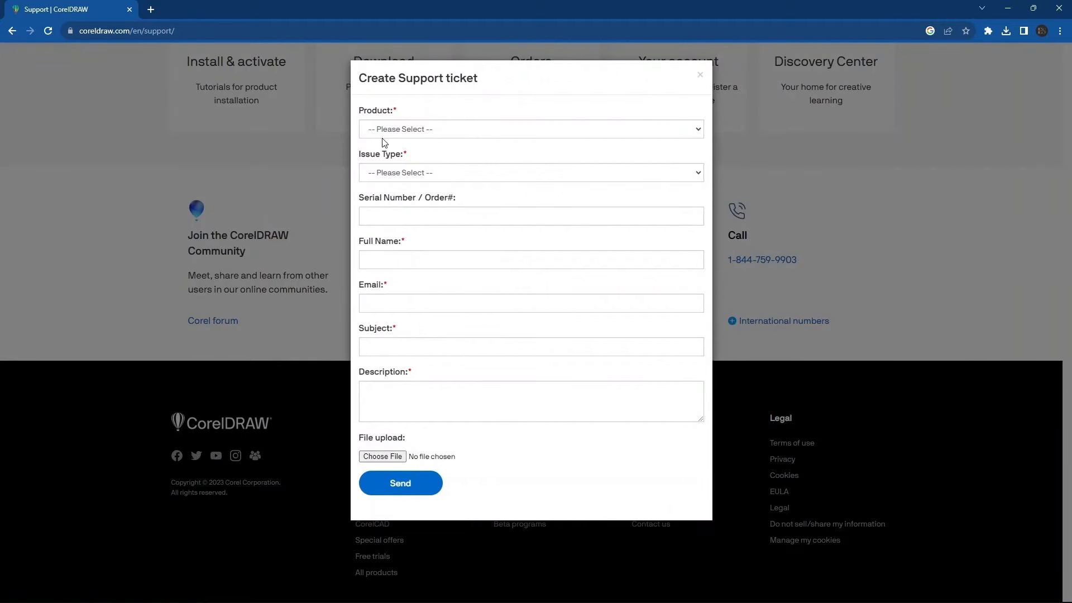
click(531, 129)
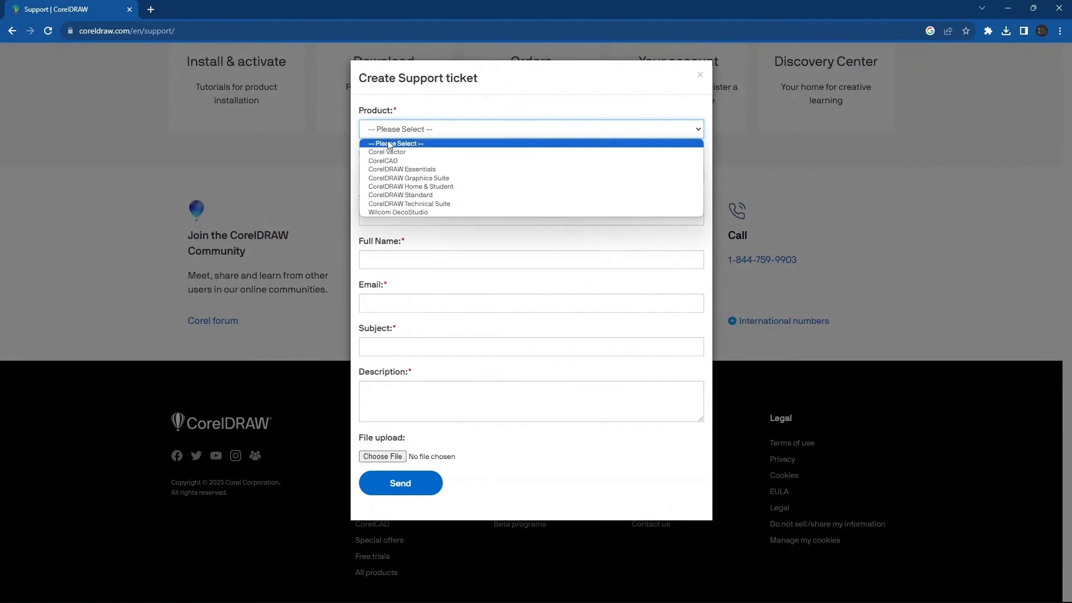
mouse_move(390, 165)
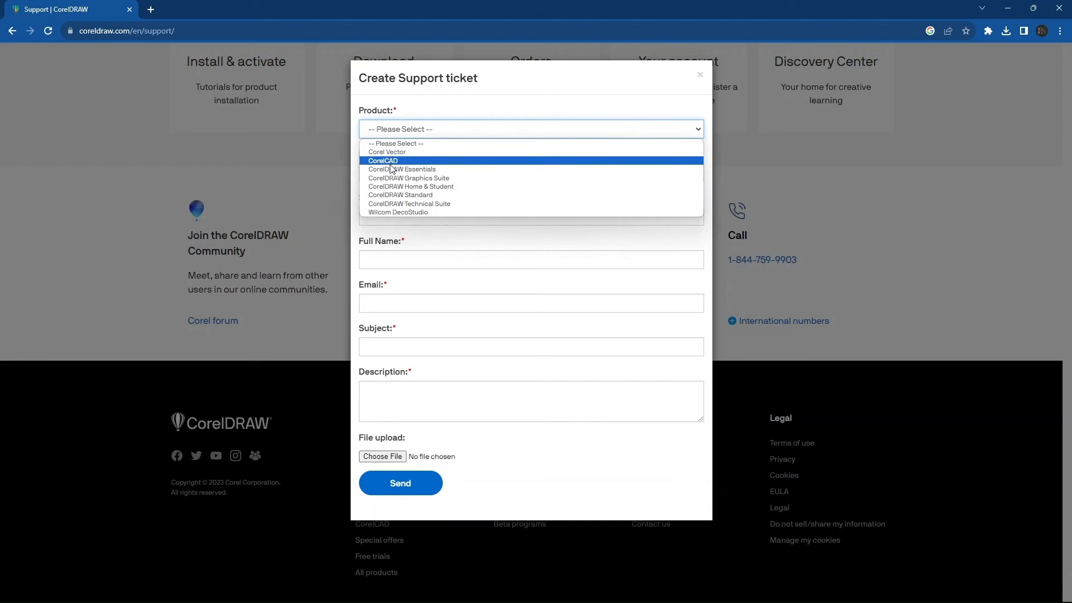
mouse_move(392, 203)
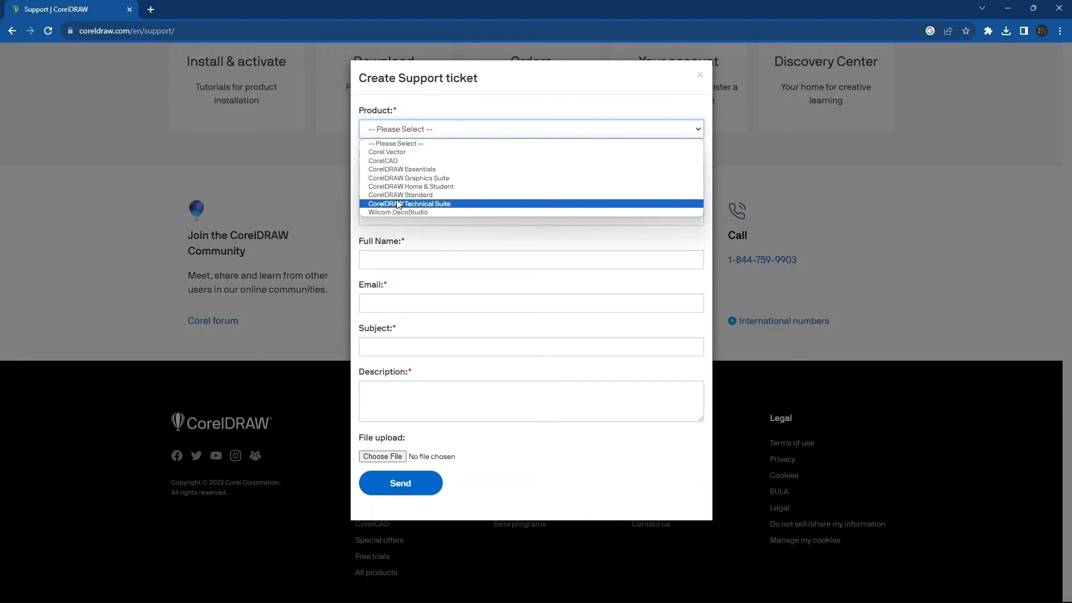
mouse_move(403, 182)
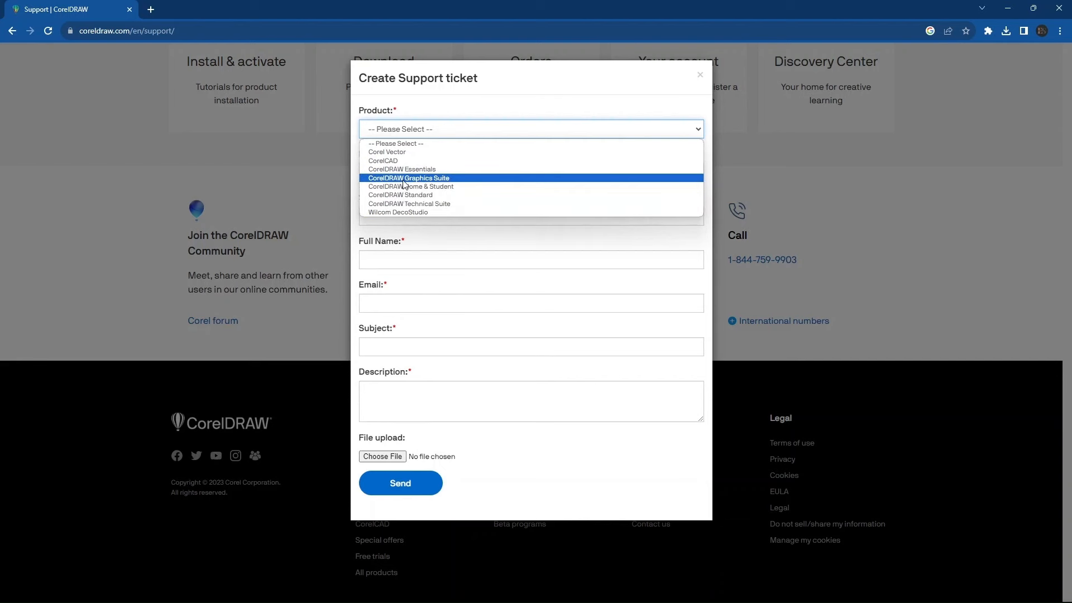
click(408, 177)
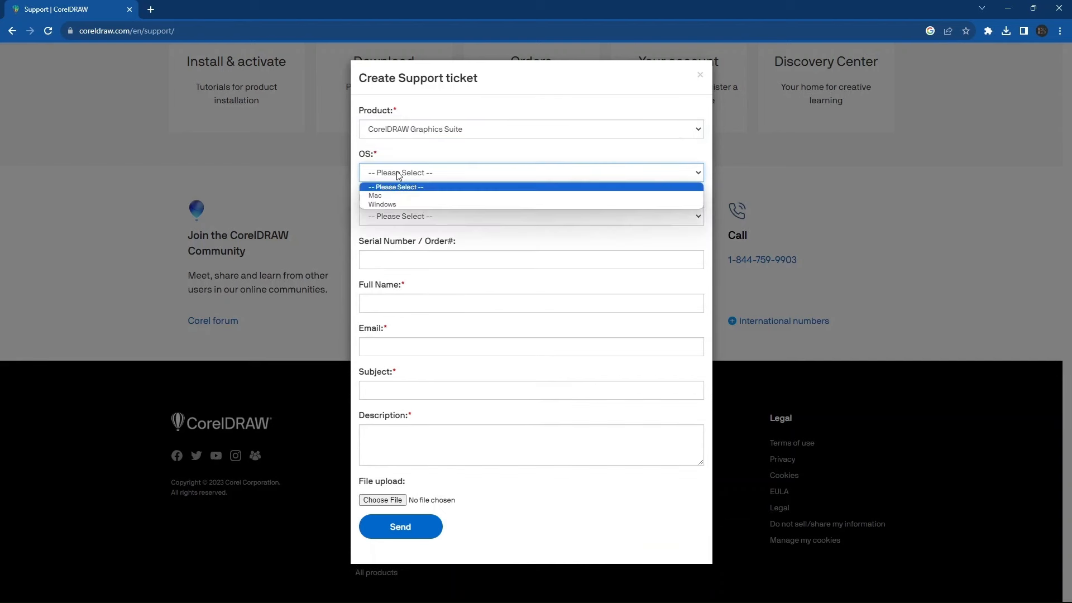
click(382, 203)
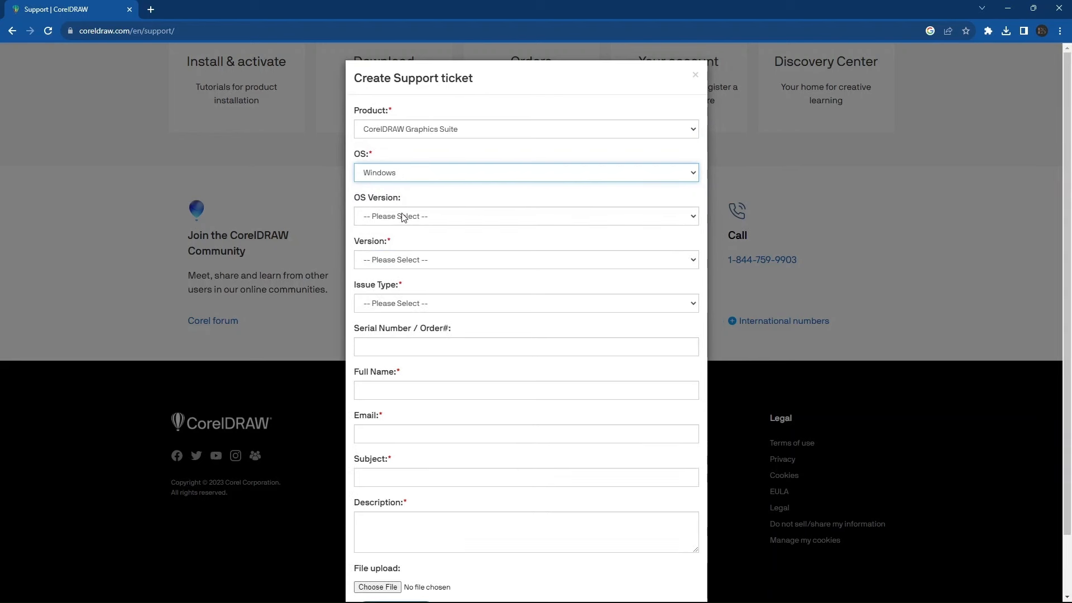
click(526, 216)
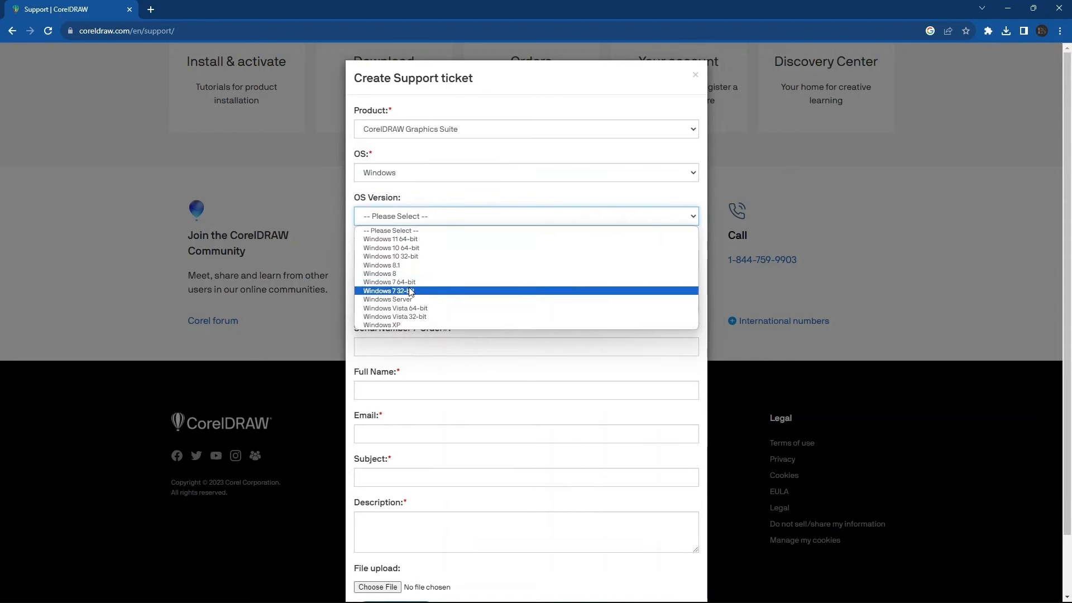
click(391, 239)
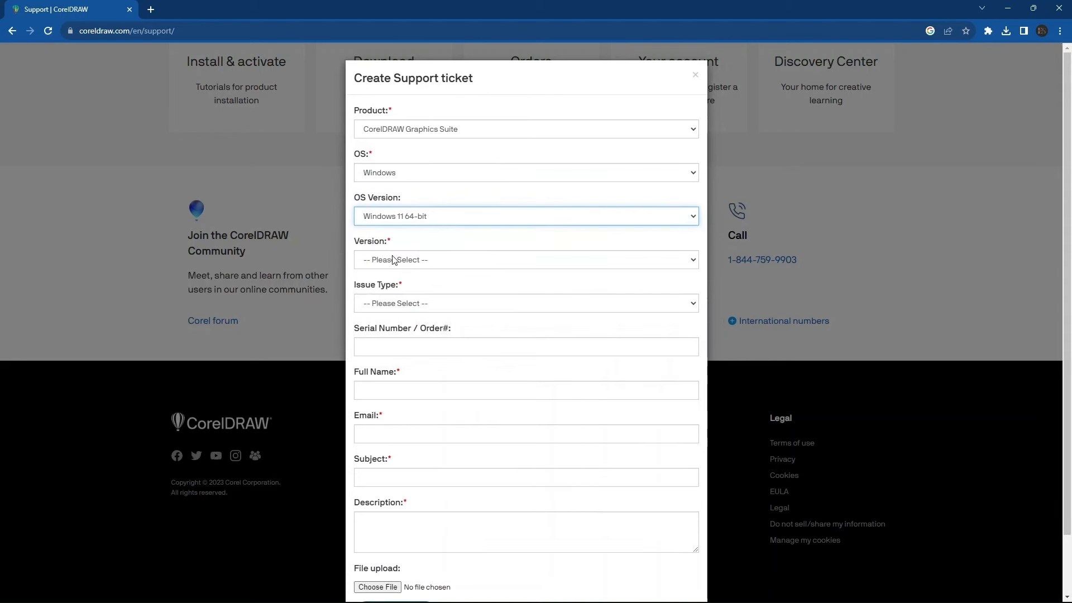
click(525, 260)
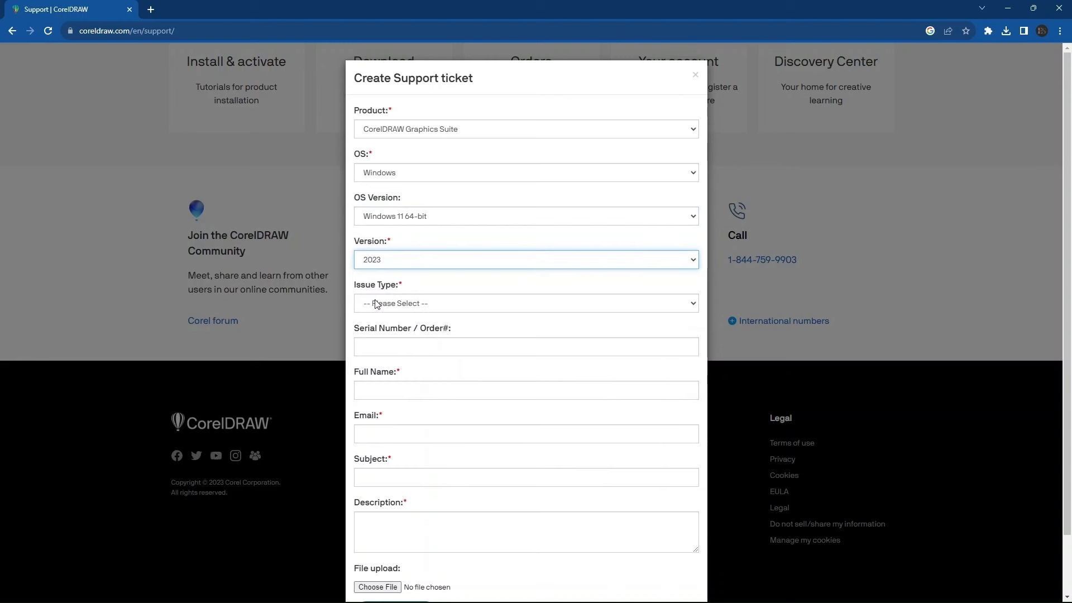
click(525, 303)
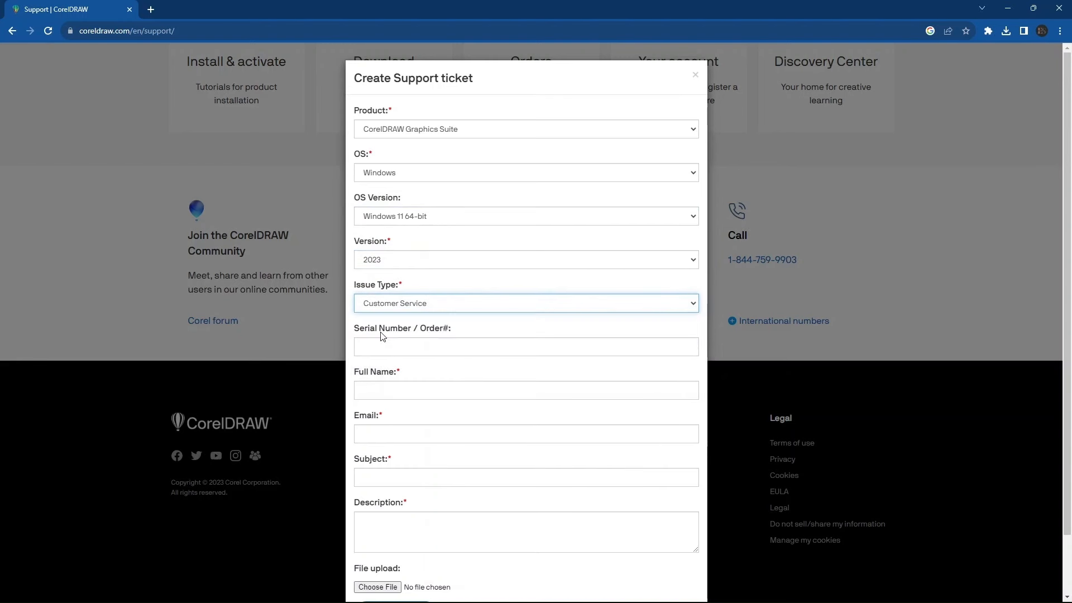
mouse_move(437, 339)
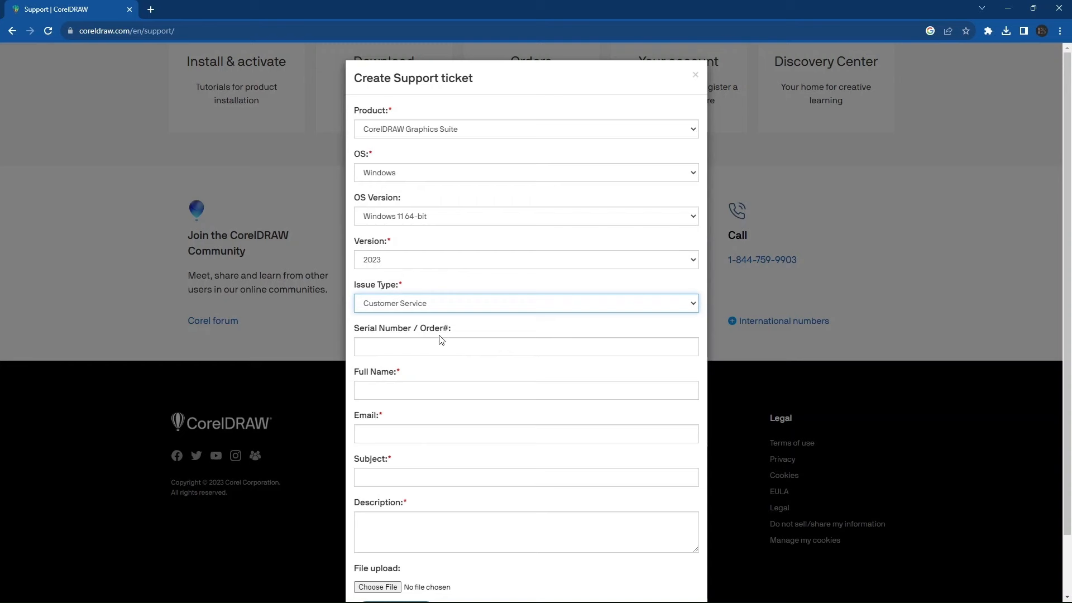
text(2)
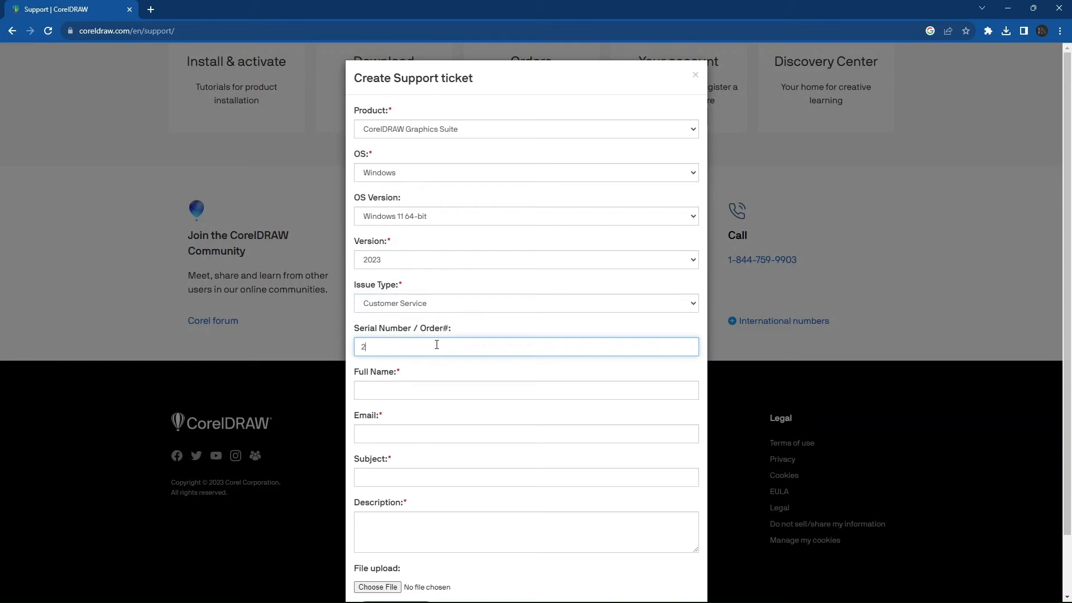
text(4470)
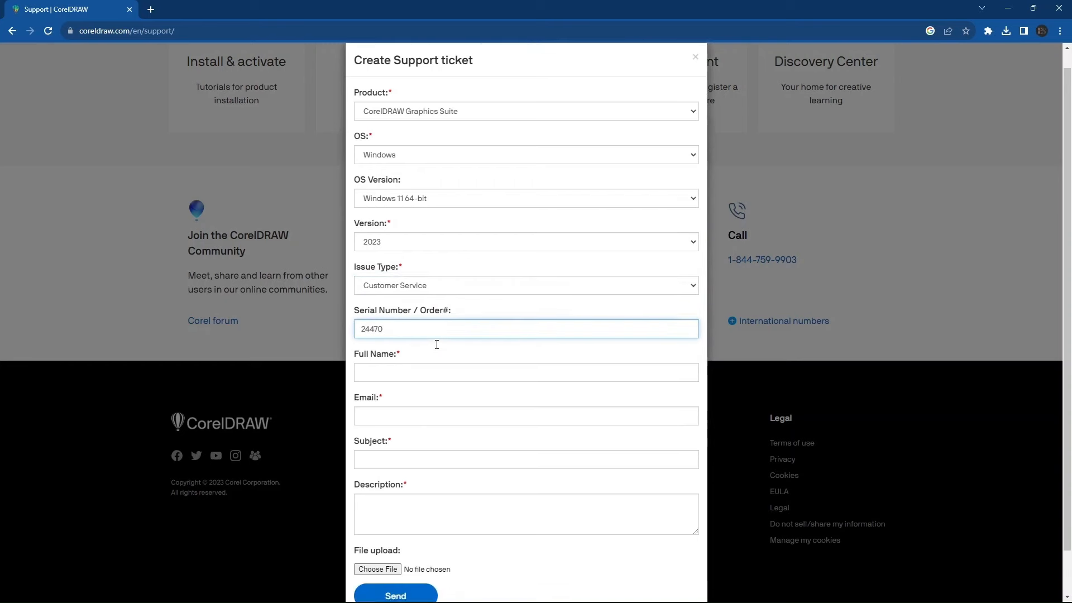
text(Working Beast)
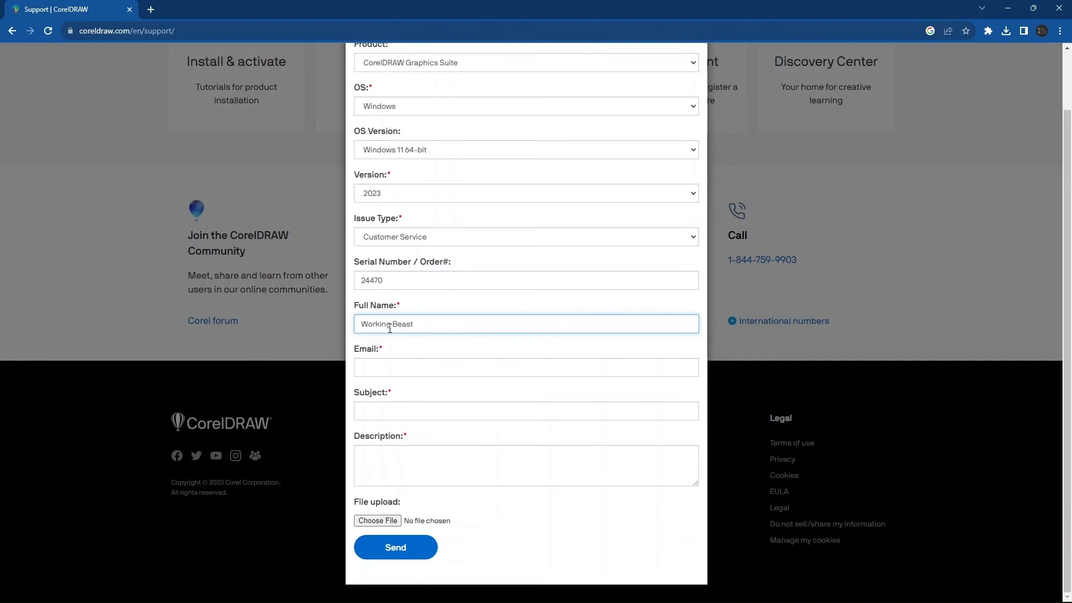
text(w)
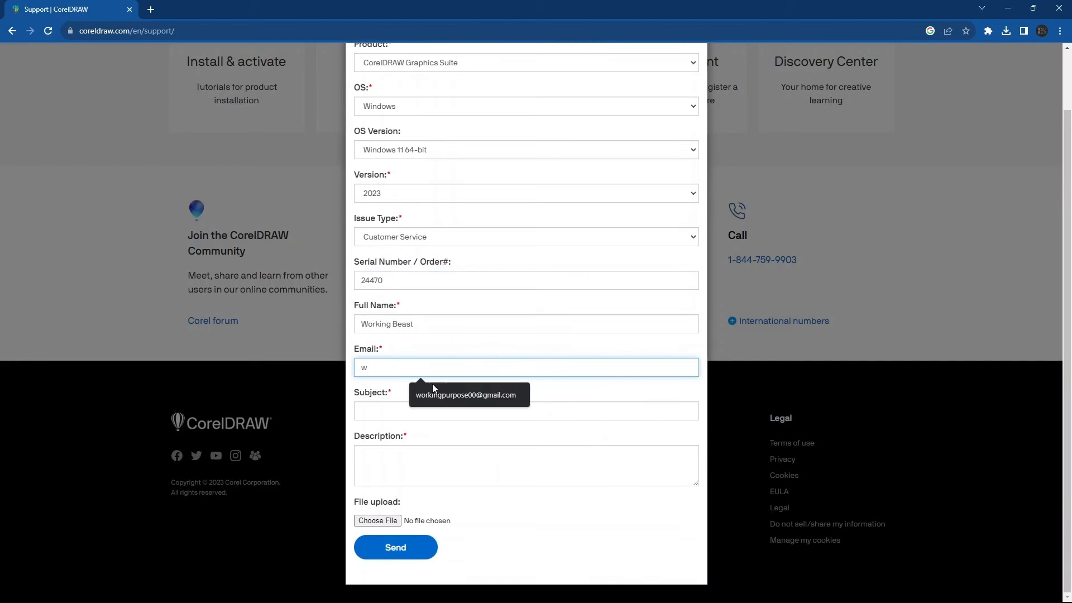
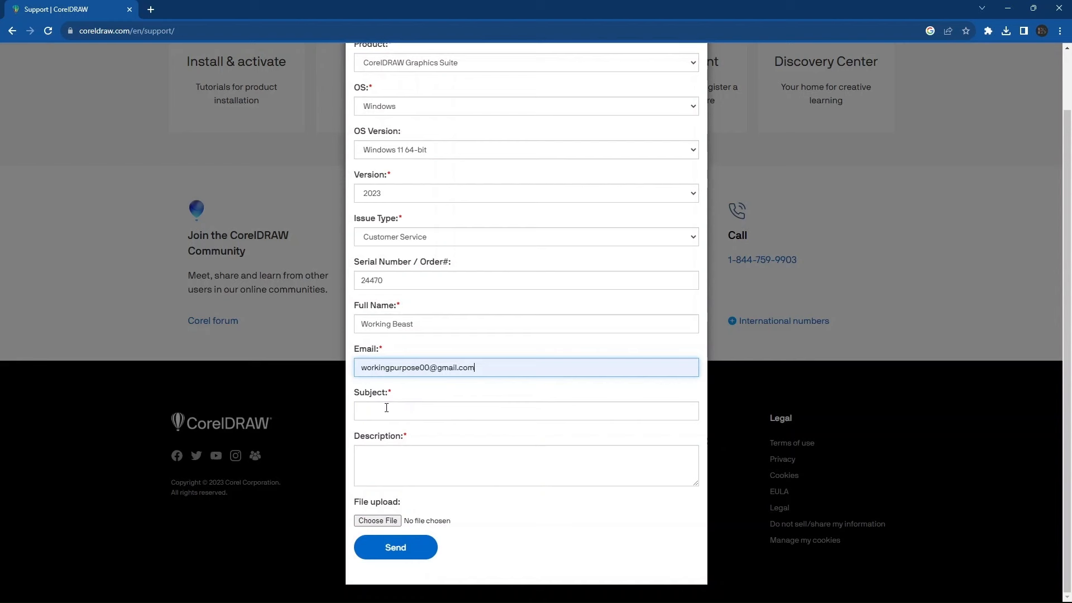
Enter the subject 'Asking about a free trial of CorelDraw Graphic Suite'
text(Asking about)
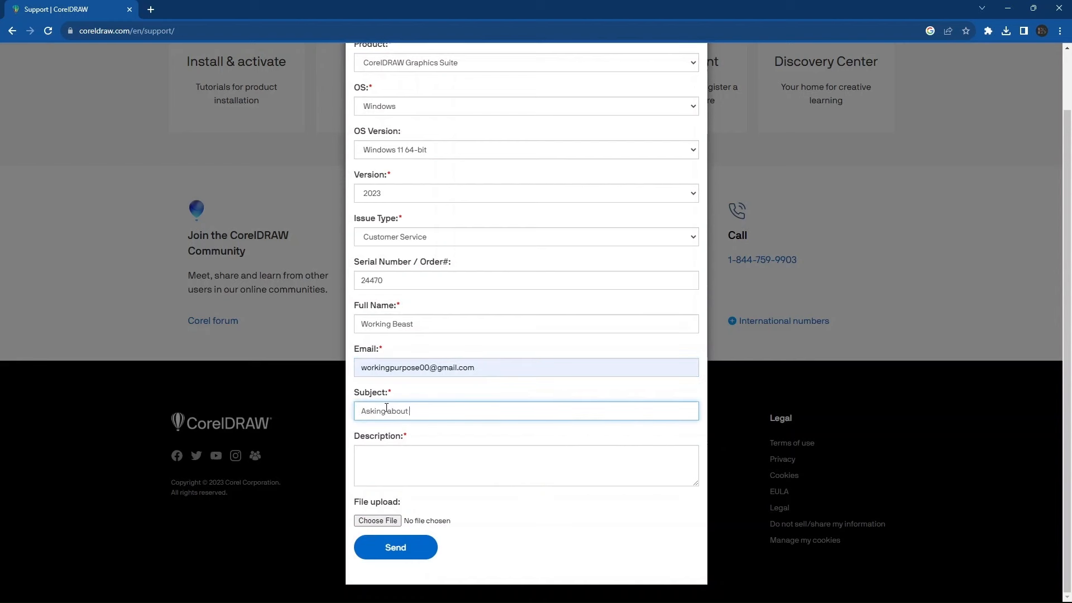
text(a free trial of CorelDraww)
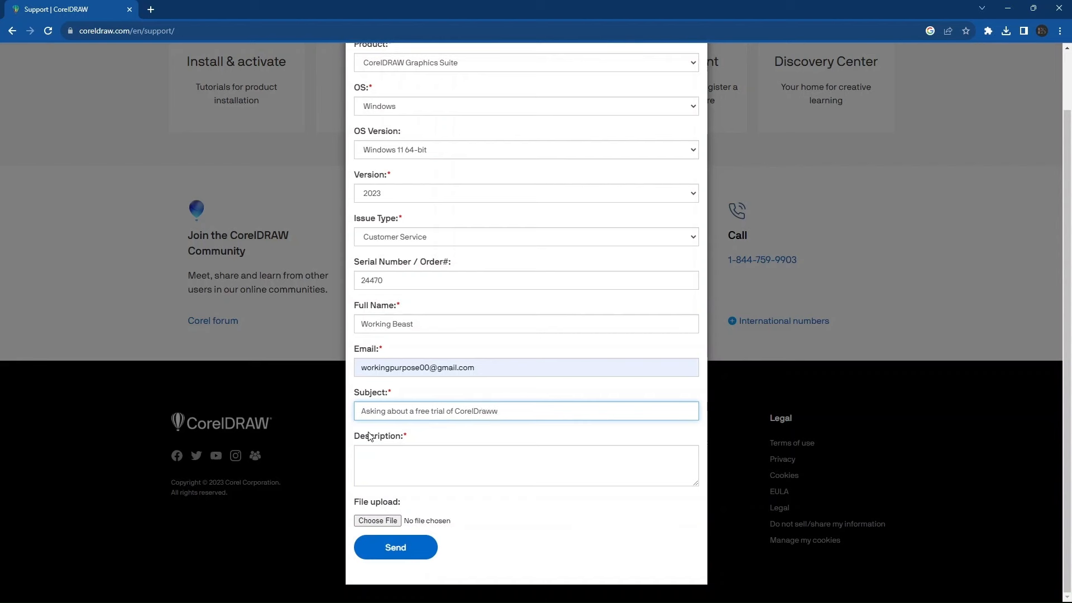
text(Graphic)
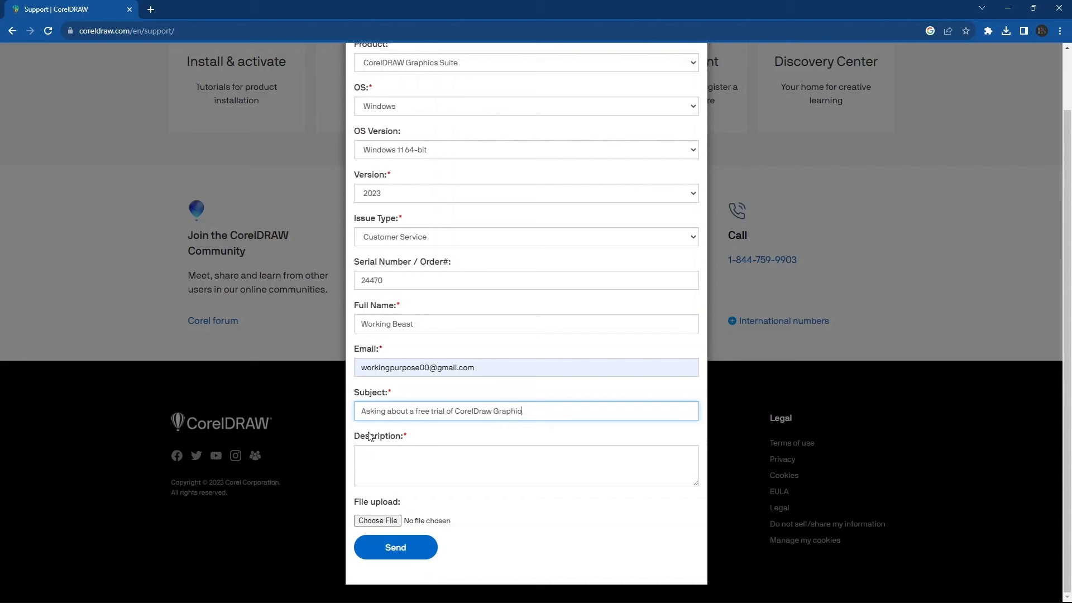
text(Suite)
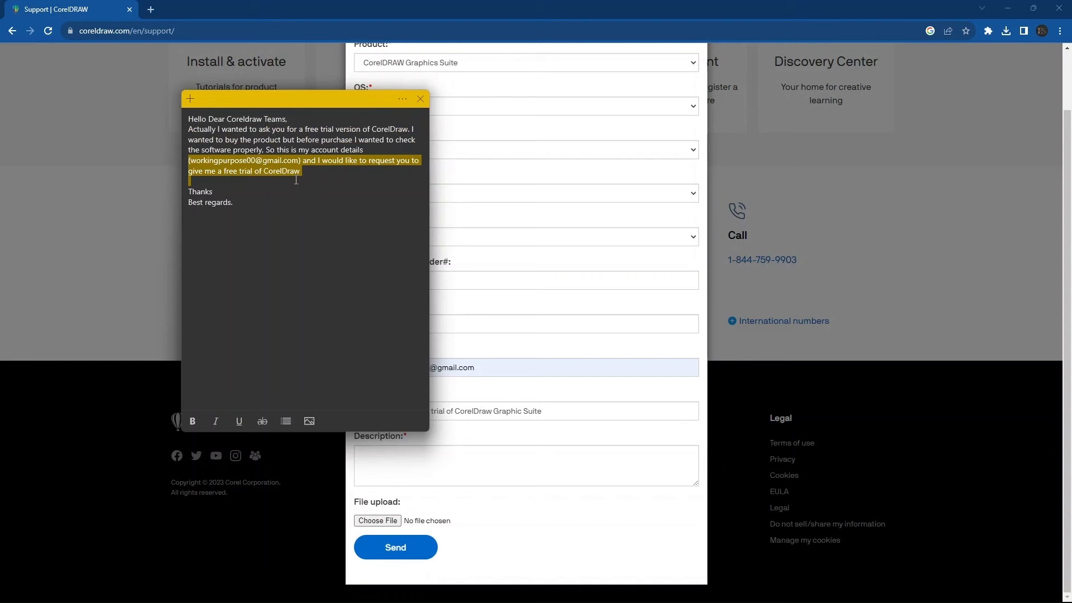
Copy the prepared free-trial request from the sticky note into the Description box
right_click(239, 139)
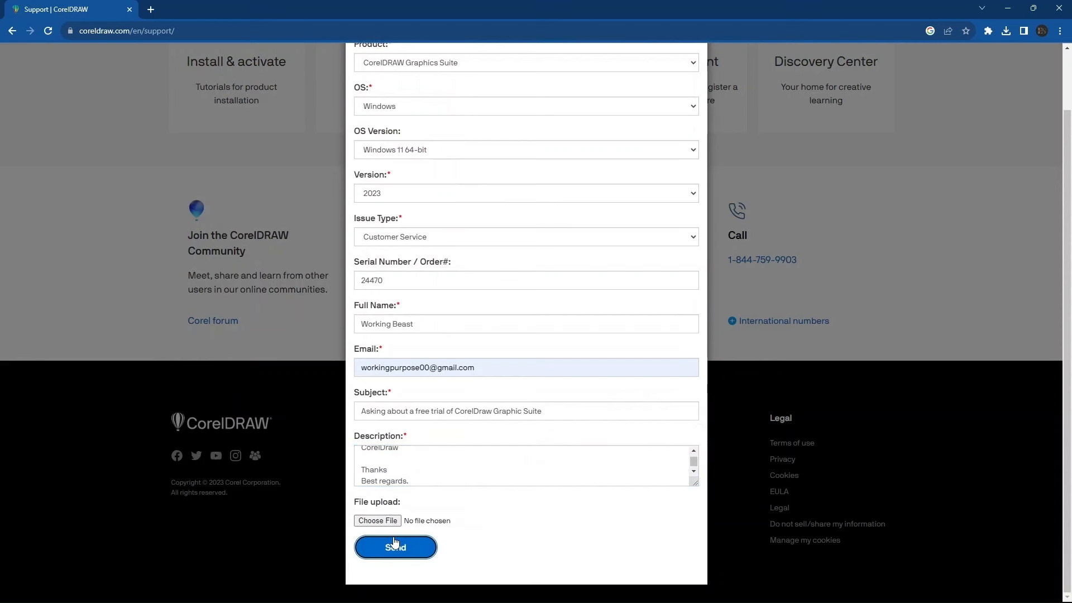
Send the ticket, view the 'Thank you for reaching out!' message, and close it
click(395, 547)
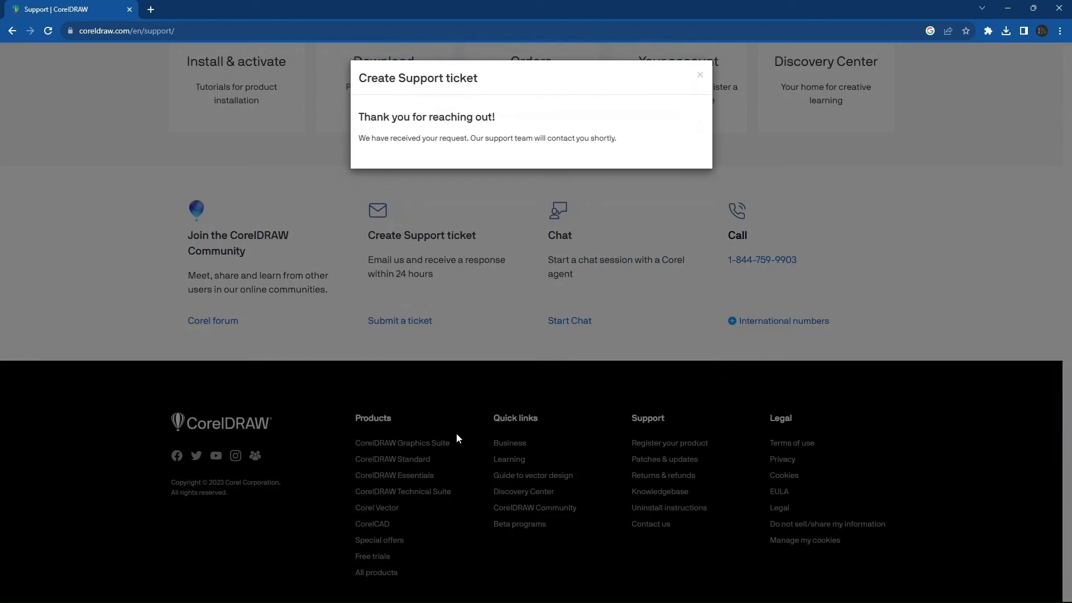
triple_click(427, 117)
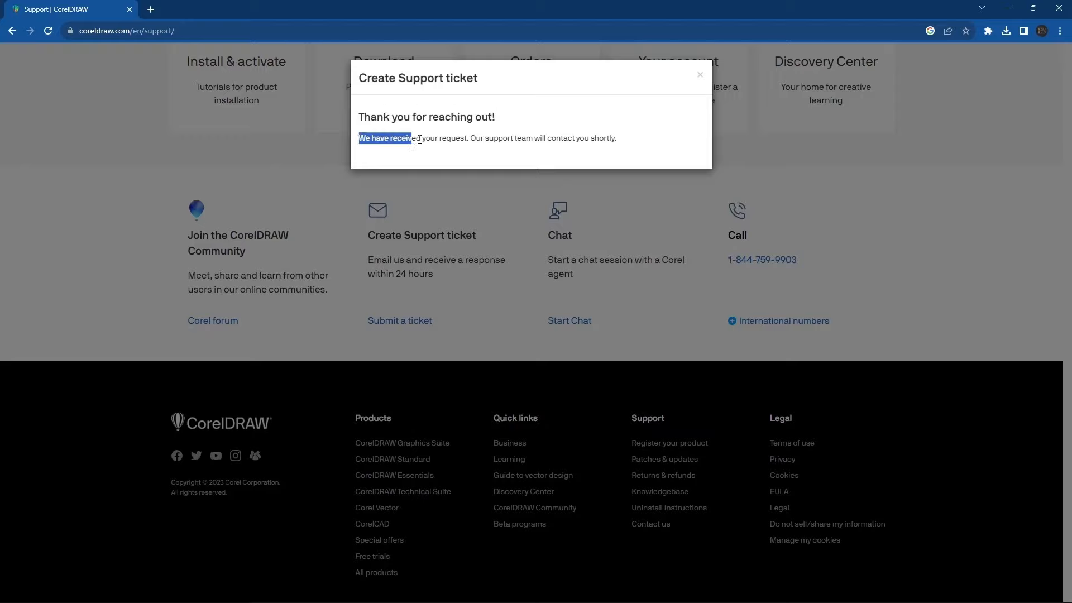
click(700, 74)
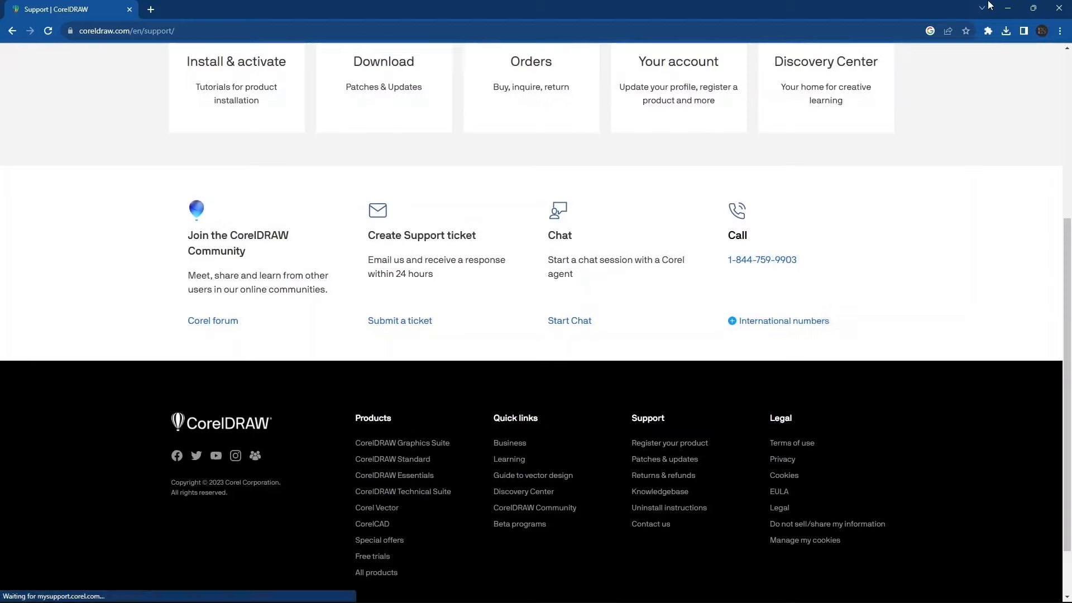